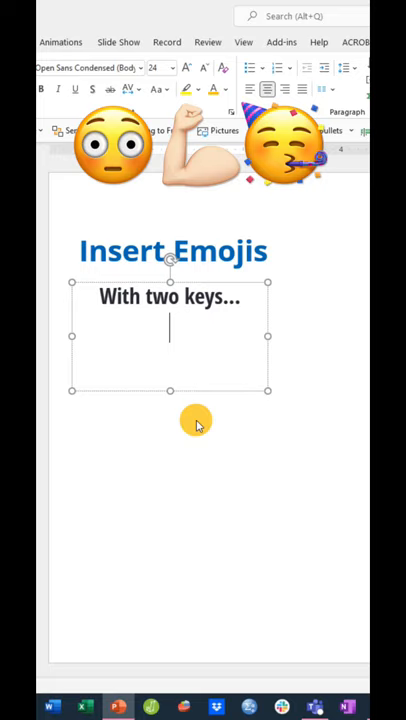
Step: Summon the Windows emoji panel (Win+.) beside the slide and browse to the hearts and symbols category
key(win+.)
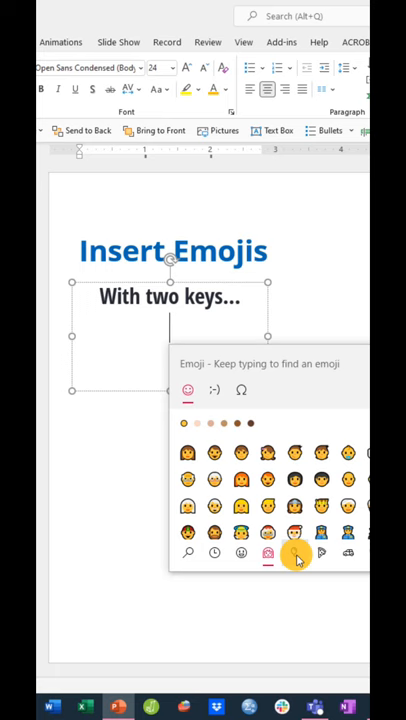
click(294, 554)
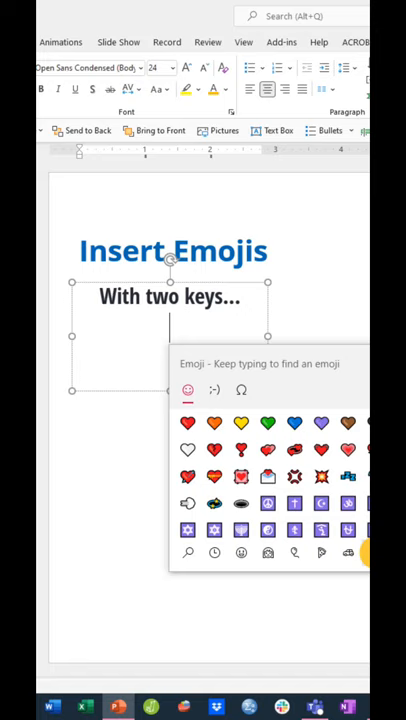